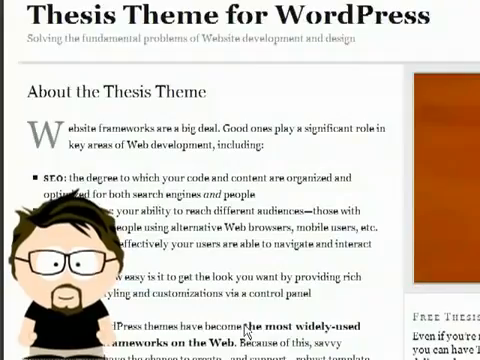
Scroll through the About the Thesis Theme page and Copyblogger's 10-Step Copywriting Tutorial.
scroll("down", 3)
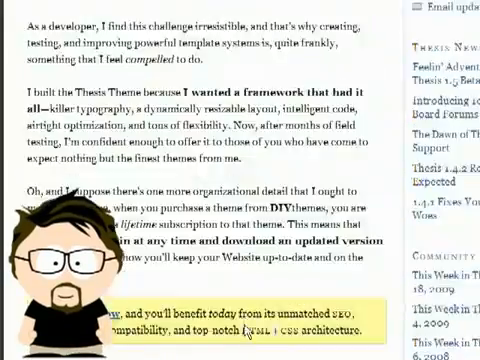
scroll("up", 3)
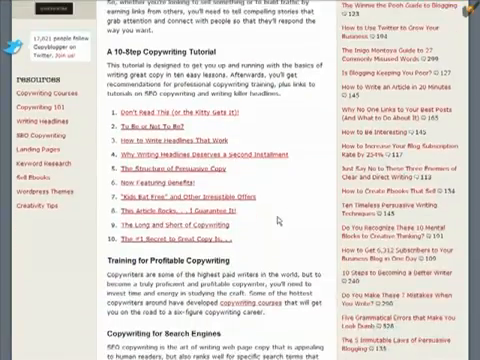
scroll("down", 3)
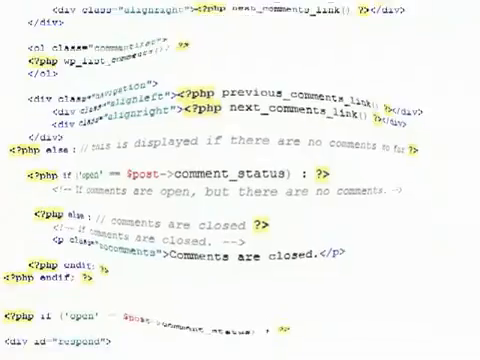
scroll("down", 3)
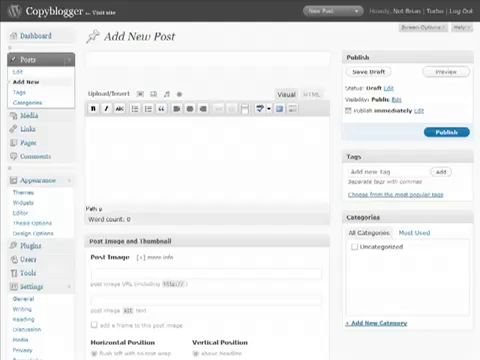
Review the new post's SEO Details fields, then go to Appearance > Thesis Options.
scroll("down", 3)
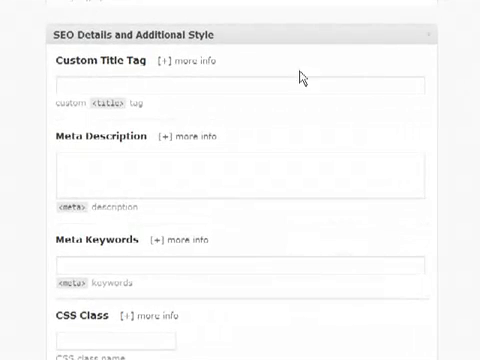
left_click(166, 59)
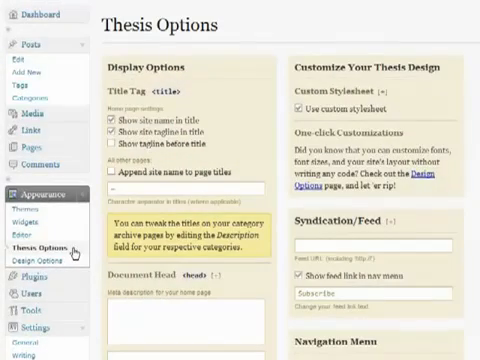
left_click(51, 265)
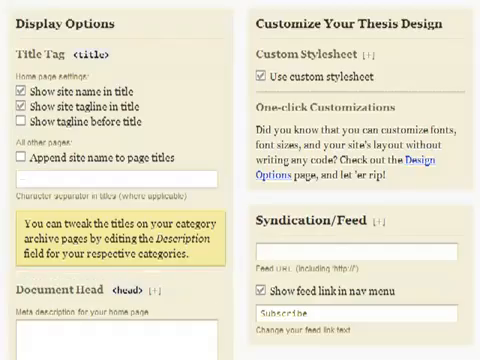
scroll("down", 3)
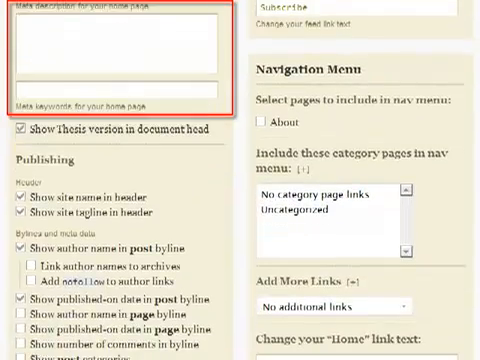
scroll("down", 3)
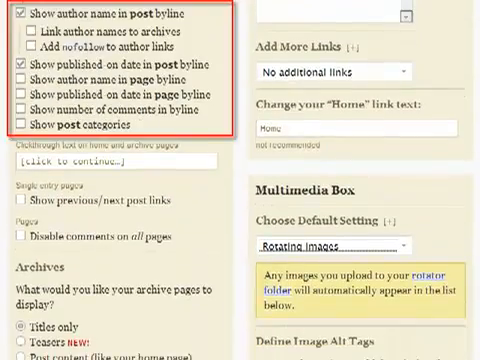
scroll("down", 3)
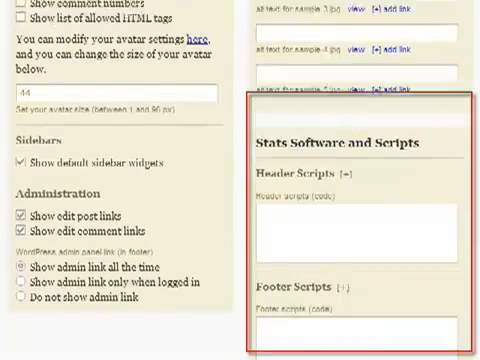
scroll("down", 3)
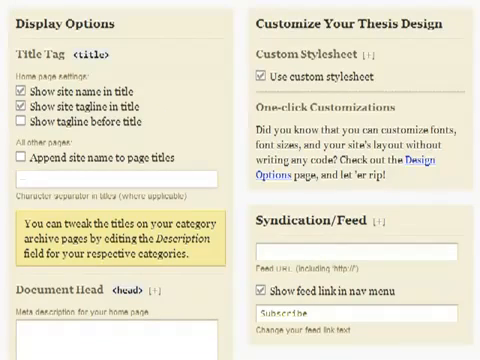
scroll("down", 3)
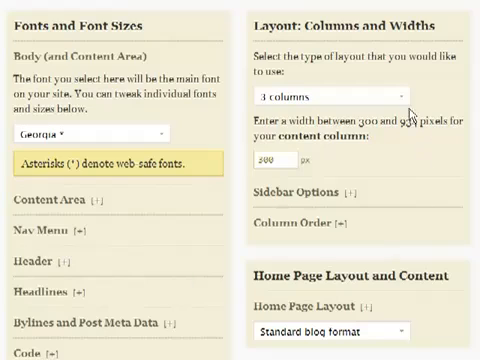
Review the Fonts, Layout: Columns and Widths, and Home Page Layout design panels.
left_click(330, 100)
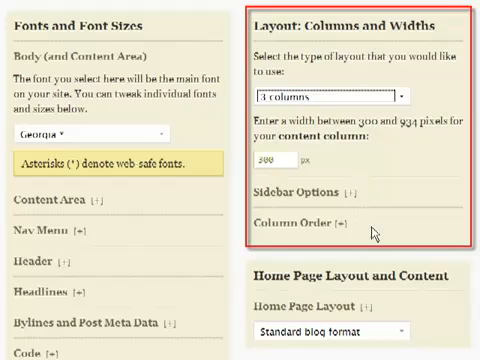
scroll("down", 3)
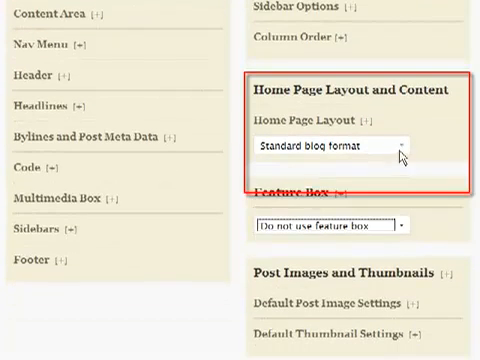
left_click(330, 145)
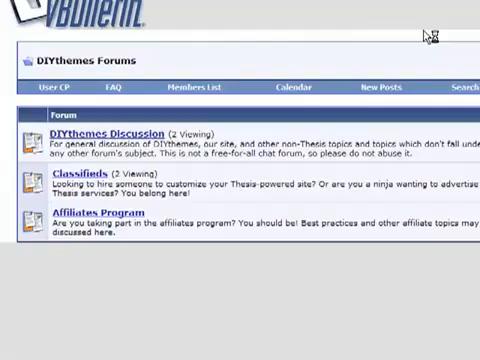
Scroll through the DIYthemes Forums index of discussion, classifieds and affiliates boards.
scroll("down", 3)
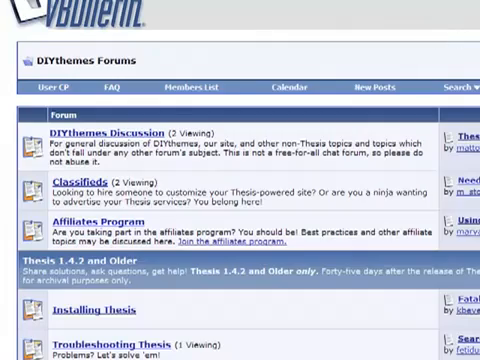
scroll("down", 3)
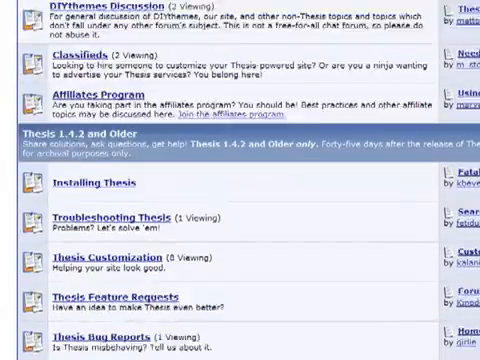
scroll("down", 3)
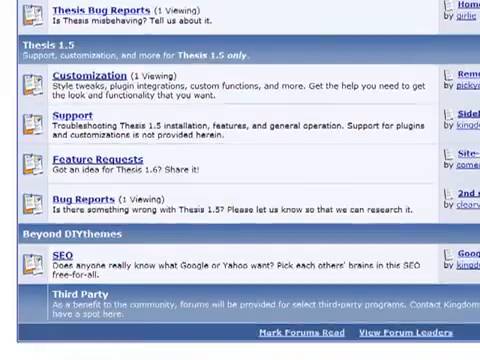
scroll("down", 3)
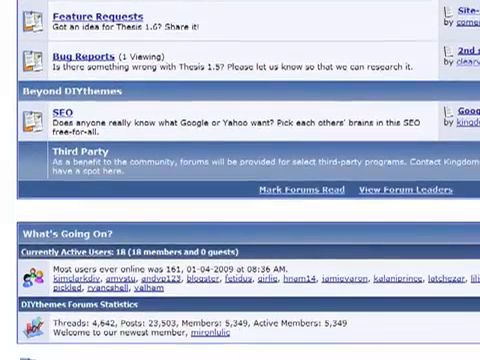
scroll("up", 3)
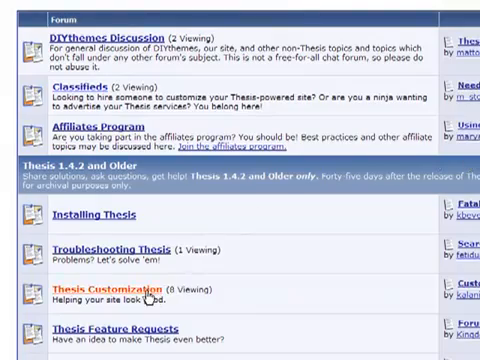
Browse the Classifieds forum's threads requesting Thesis customization and design help.
left_click(112, 287)
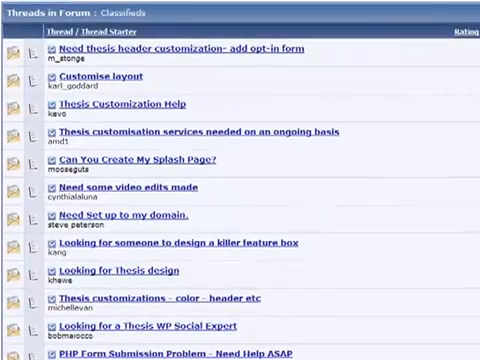
scroll("down", 3)
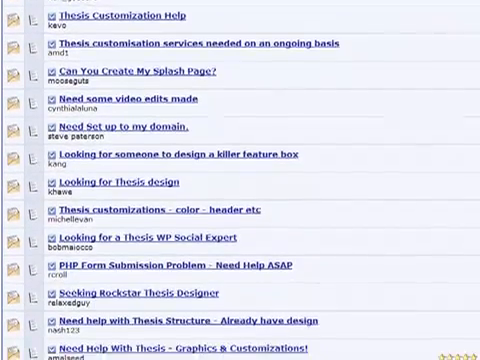
scroll("down", 3)
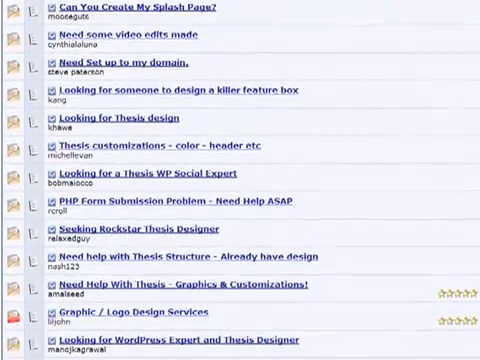